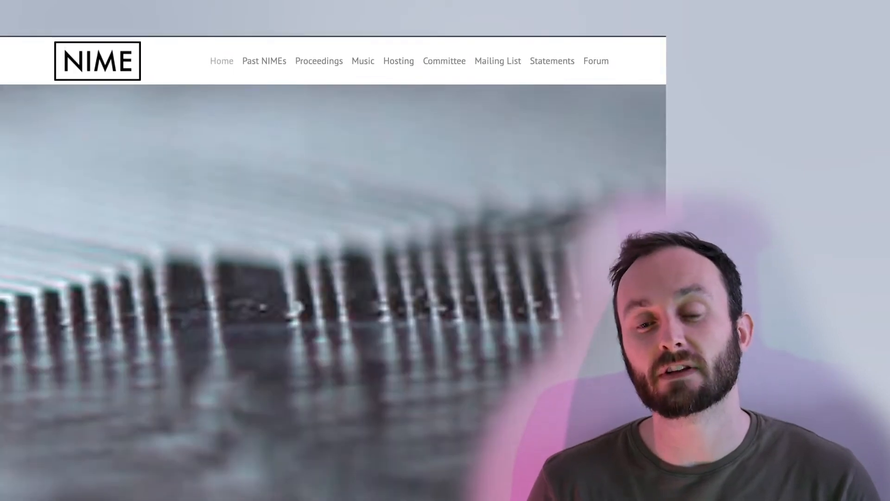
Scroll the NIME homepage past the header image down to the conference introduction text.
scroll(down, 3)
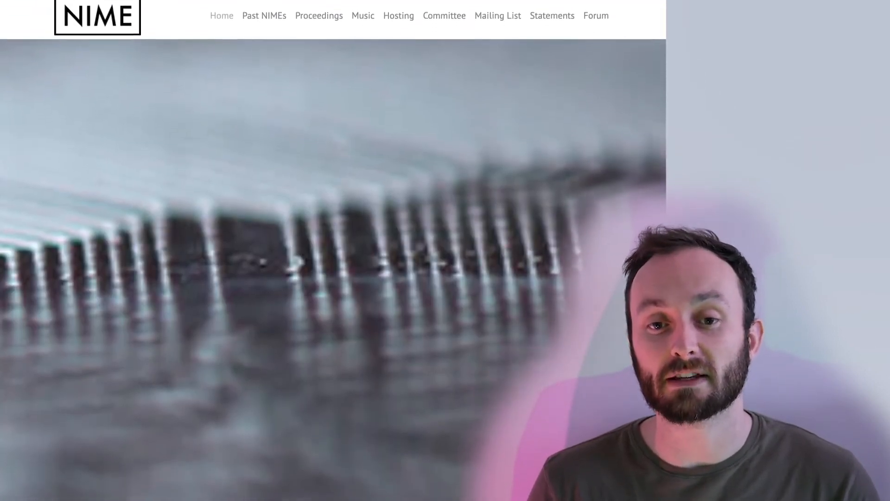
scroll(down, 3)
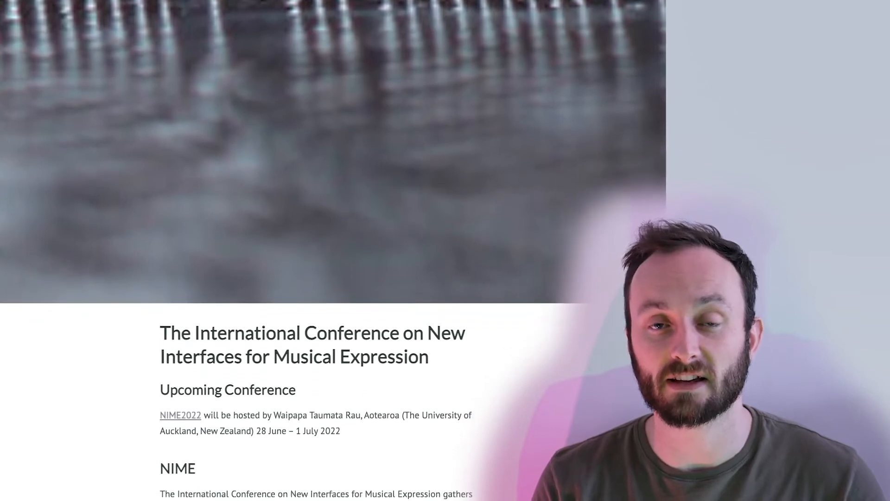
scroll(down, 3)
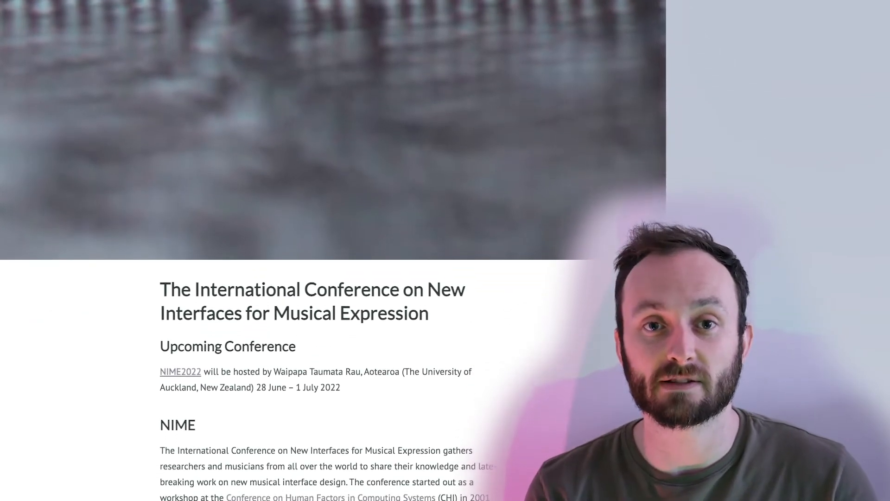
scroll(down, 3)
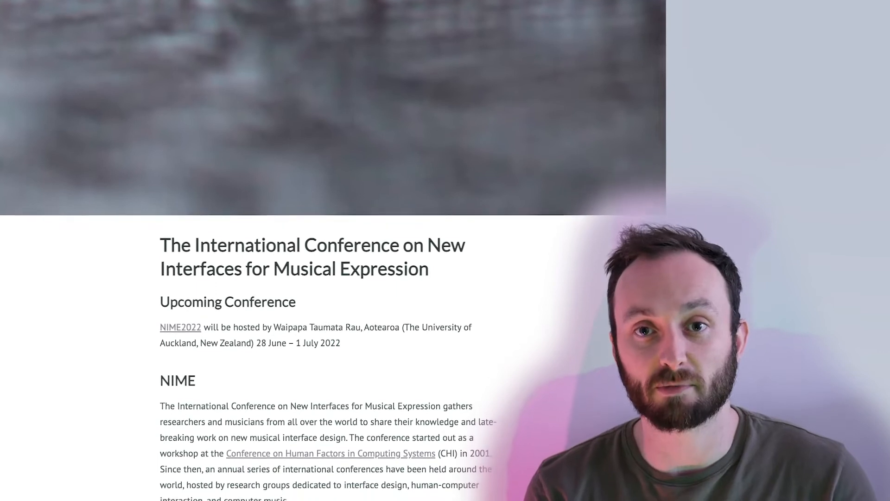
scroll(down, 3)
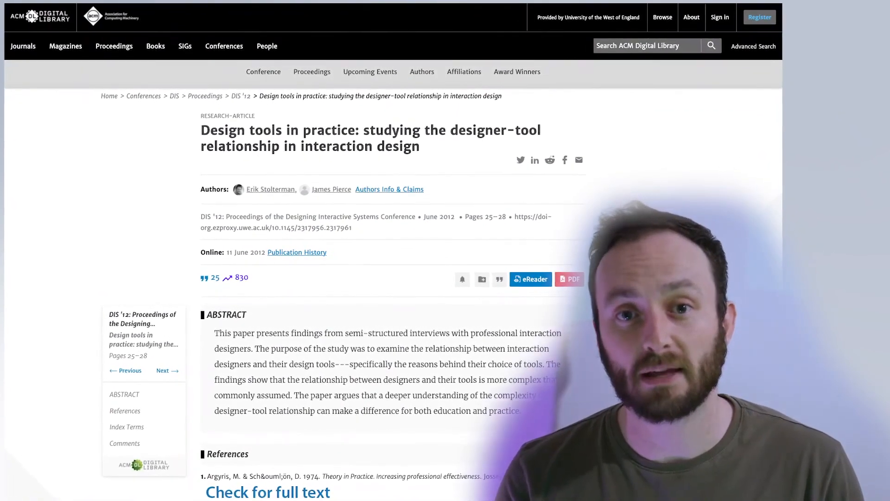
scroll(down, 3)
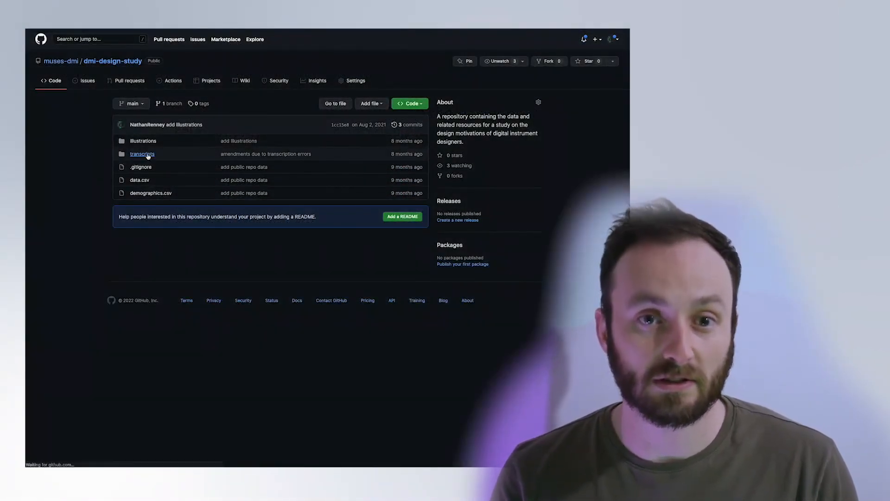
Read interview-1.txt from the transcripts folder of the dmi-design-study repository.
click(142, 153)
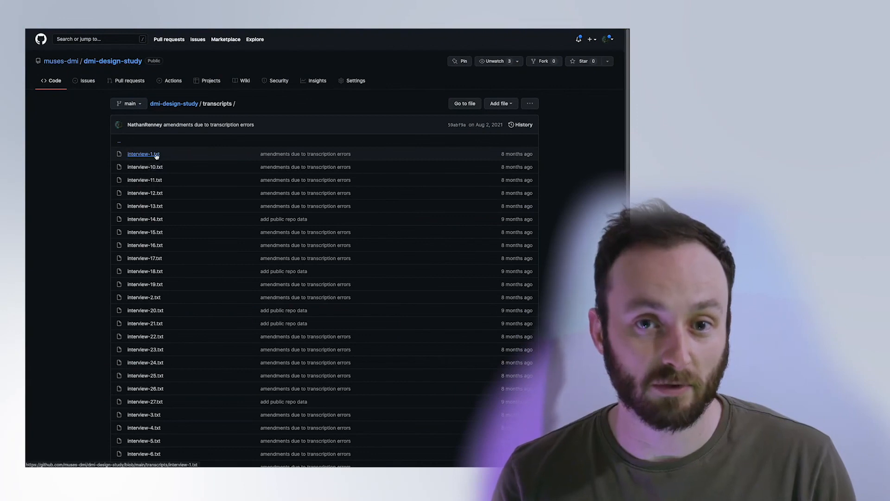
click(141, 153)
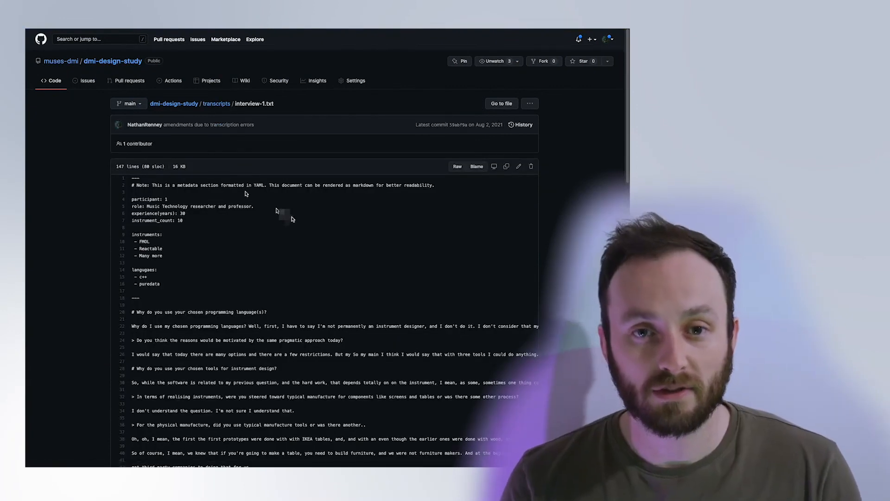
scroll(down, 3)
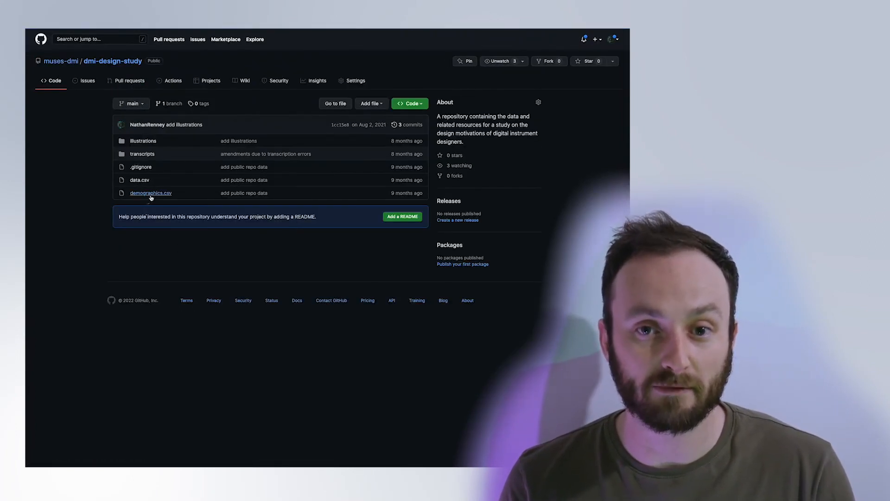
View data.csv as a table of participant roles, experience and instruments created.
click(139, 179)
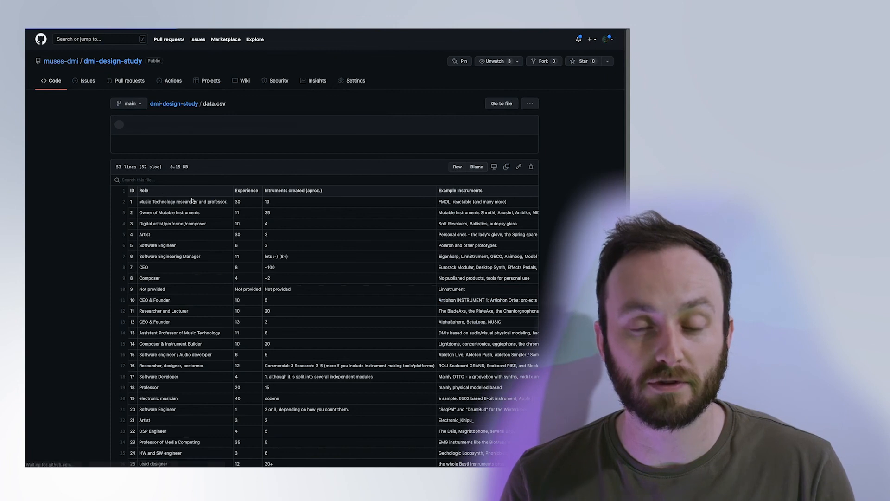
scroll(down, 3)
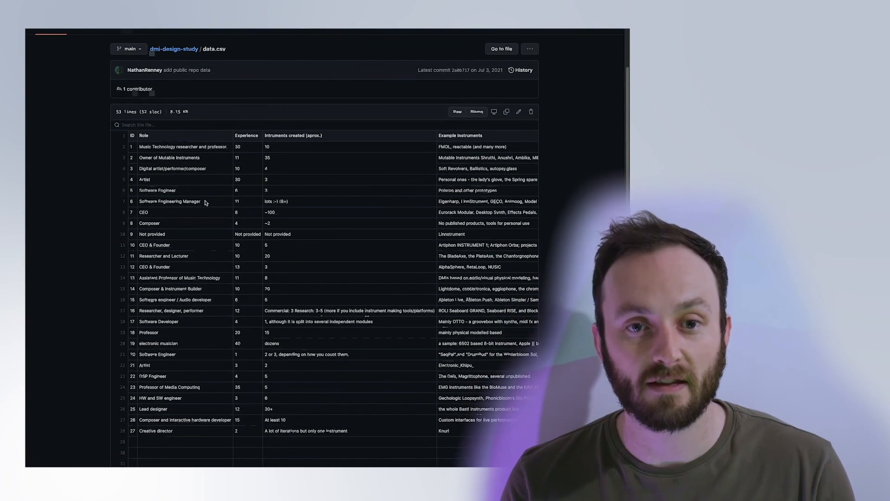